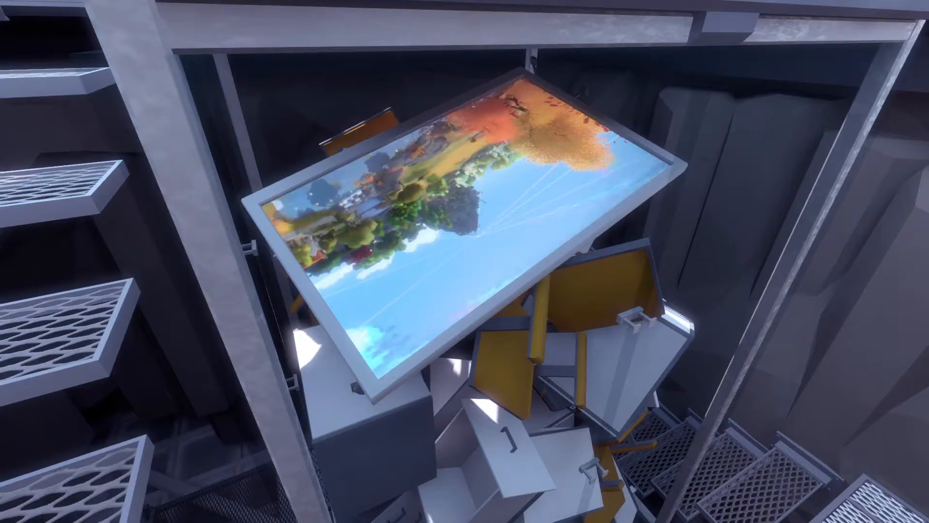
Step: Leave the title menu and bring up the settings screen (FOV 94, subtitles on, 1080p)
key("F12")
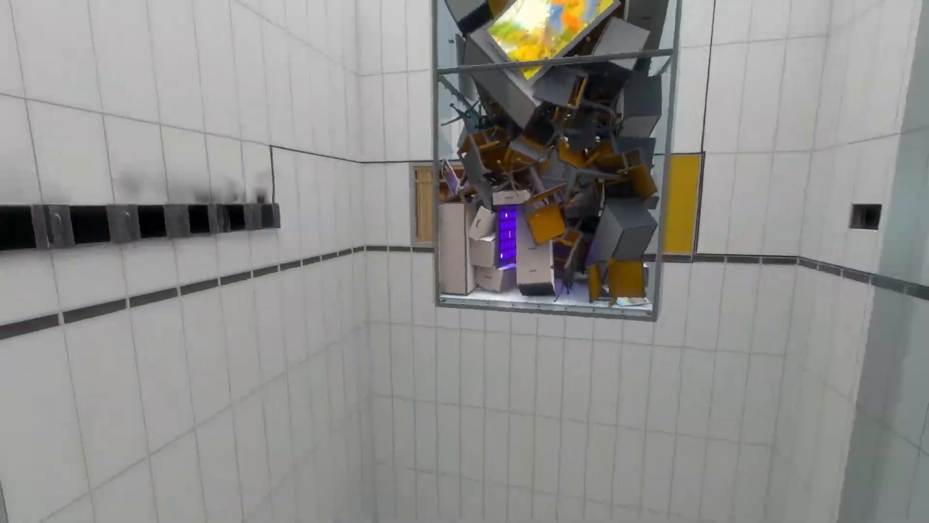
mouse_move(464, 262)
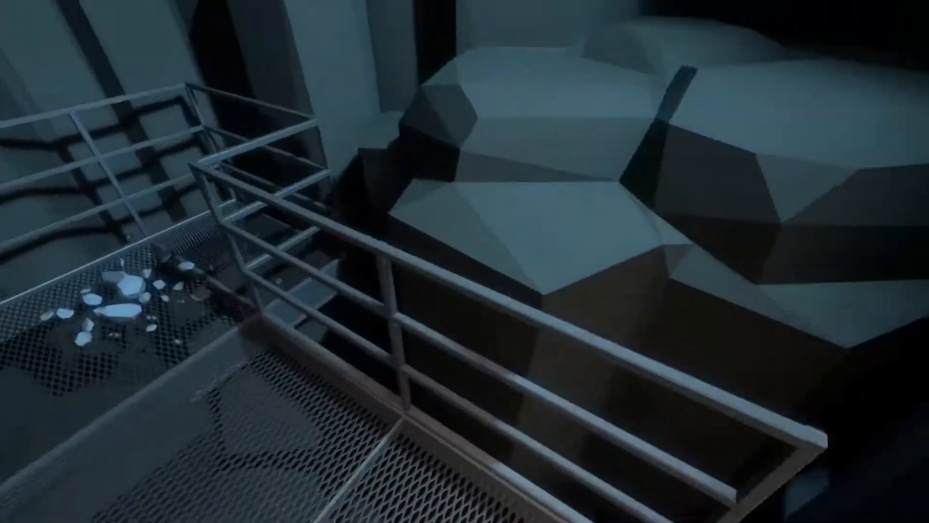
mouse_move(465, 261)
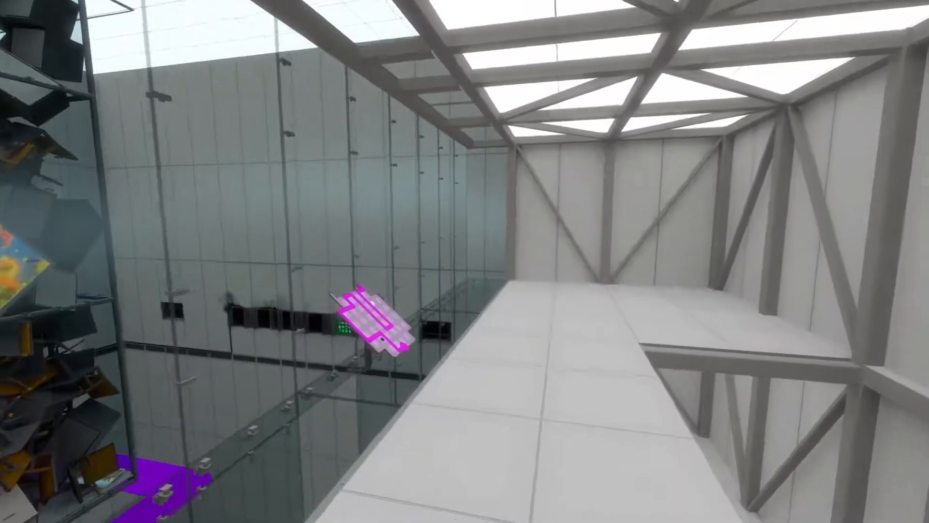
mouse_move(465, 261)
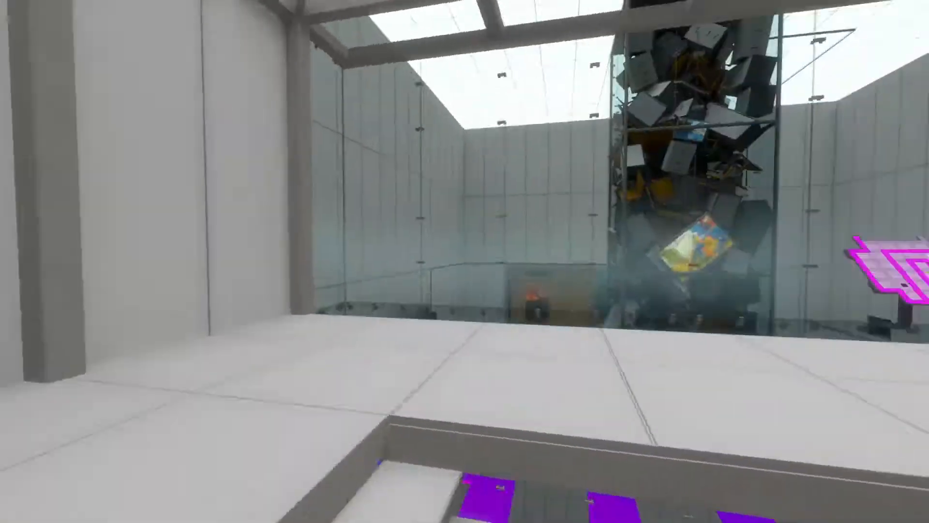
mouse_move(465, 262)
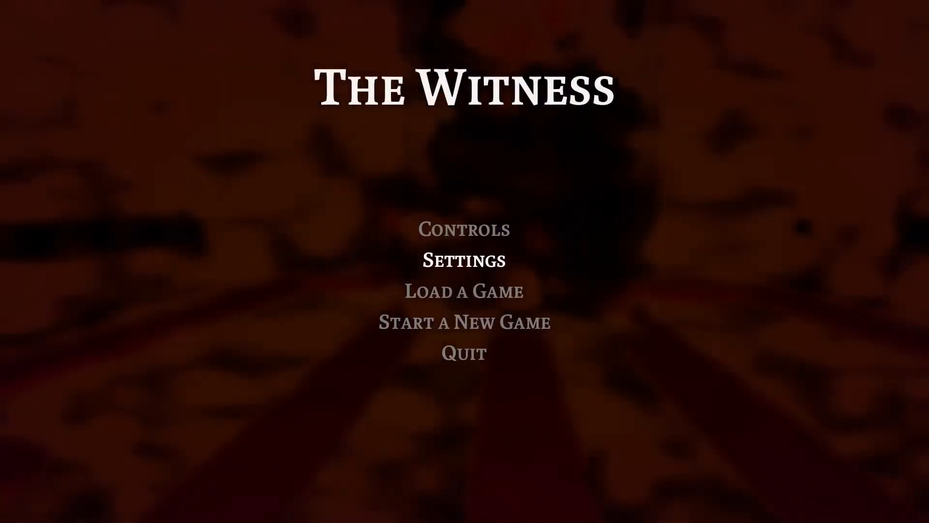
left_click(464, 259)
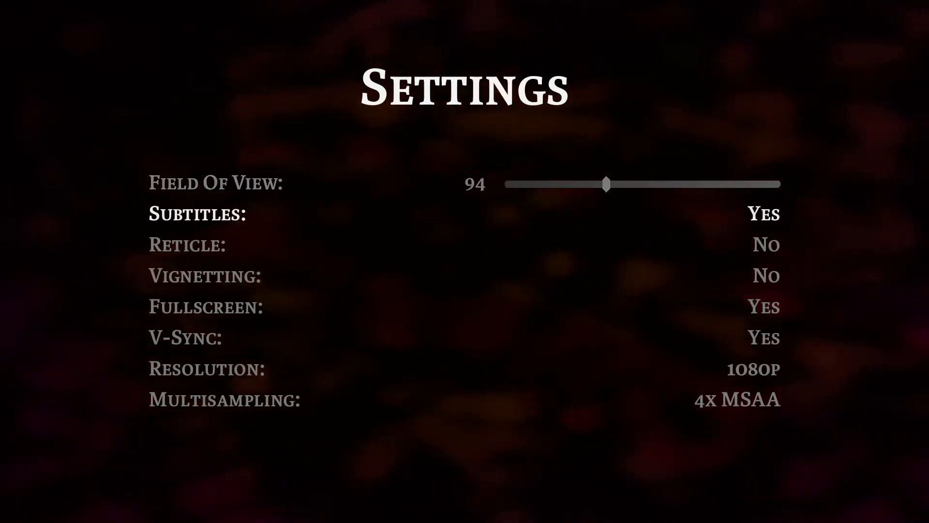
Step: Back out of Settings and resume play in the white tiled room by the glass column
left_click_drag(606, 184, 642, 184)
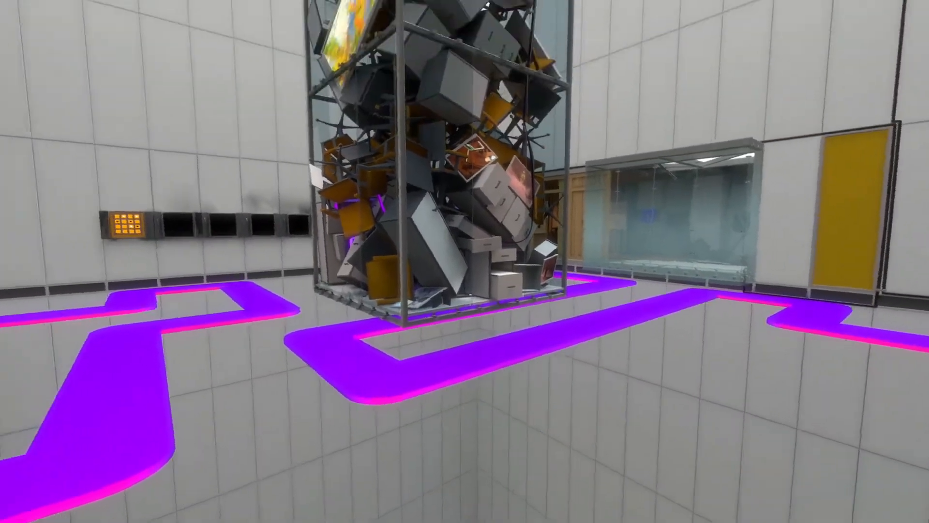
mouse_move(465, 261)
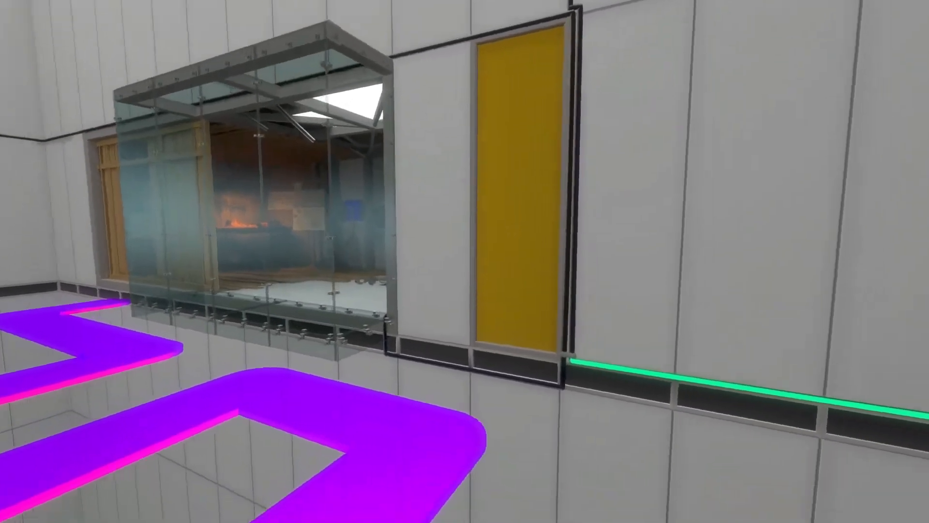
mouse_move(465, 261)
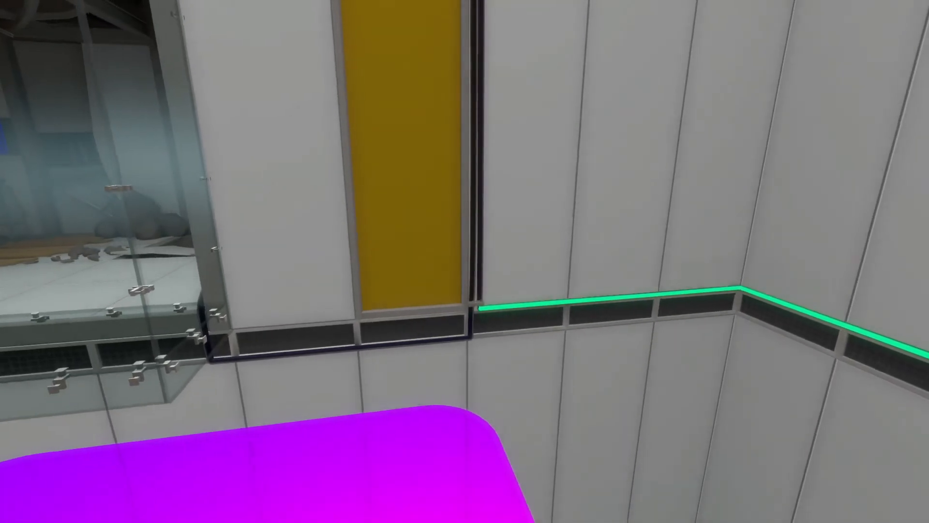